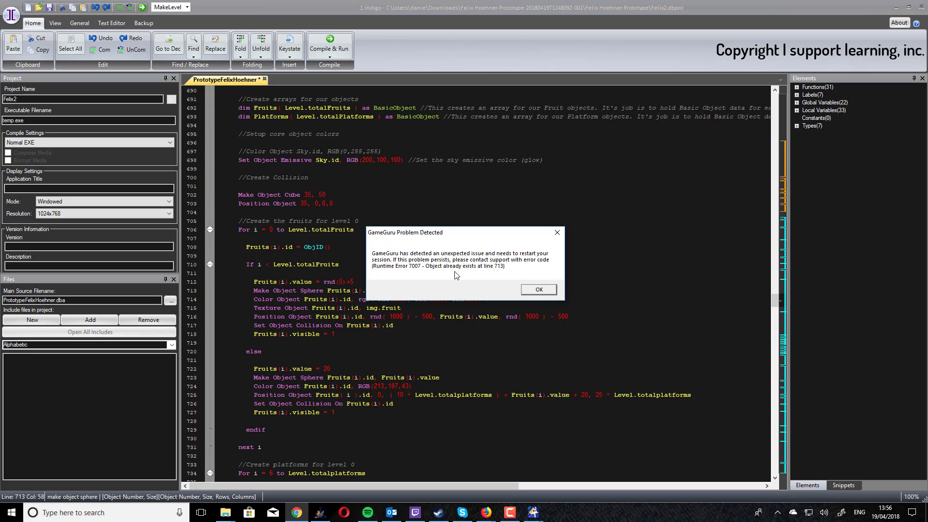
mouse_move(531, 289)
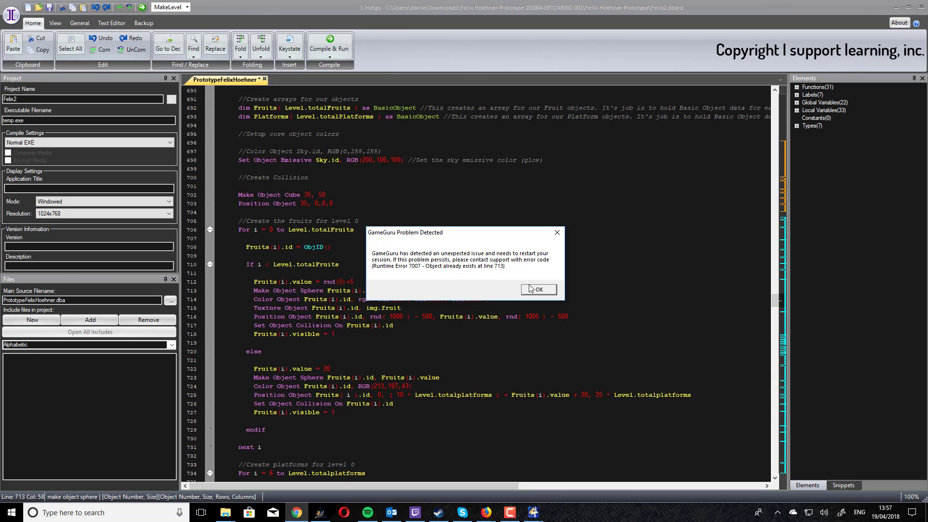
- Dismiss the 'object already exists' error and click back into the code at line 713
left_click(536, 289)
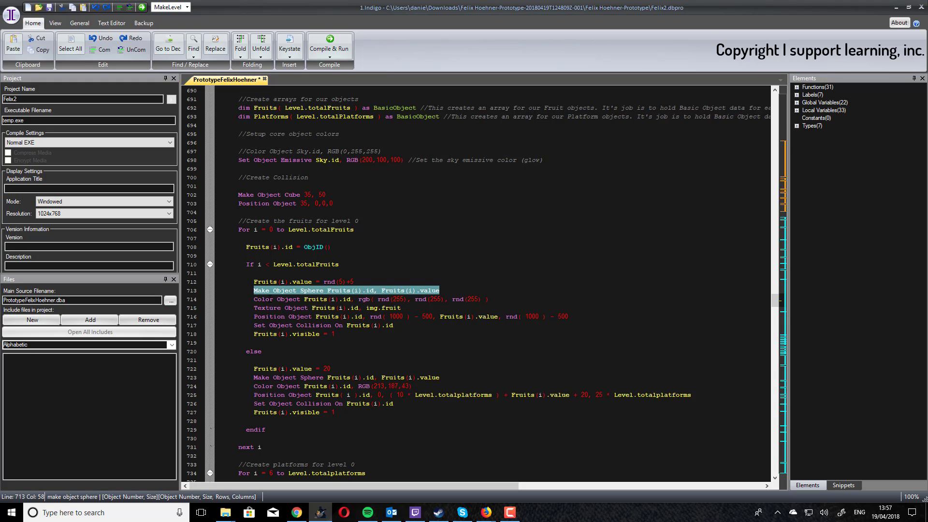
mouse_move(369, 298)
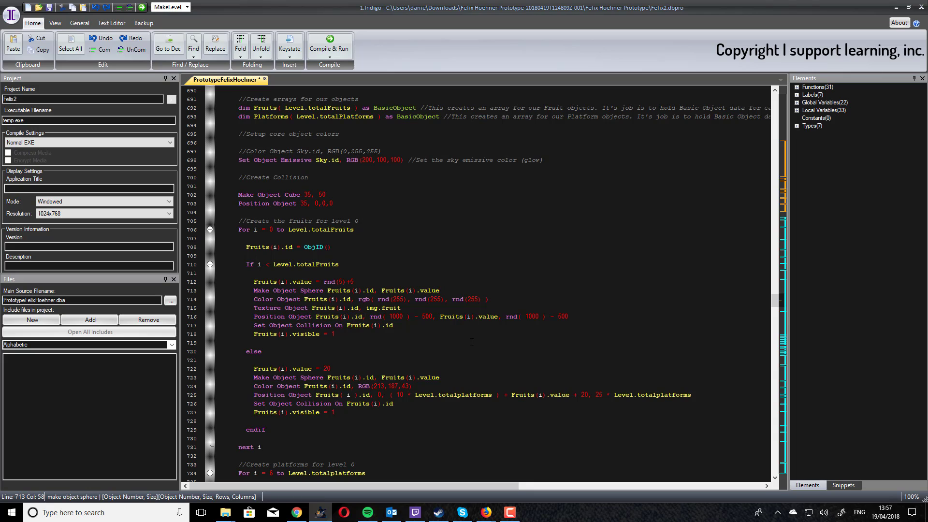
left_click(440, 290)
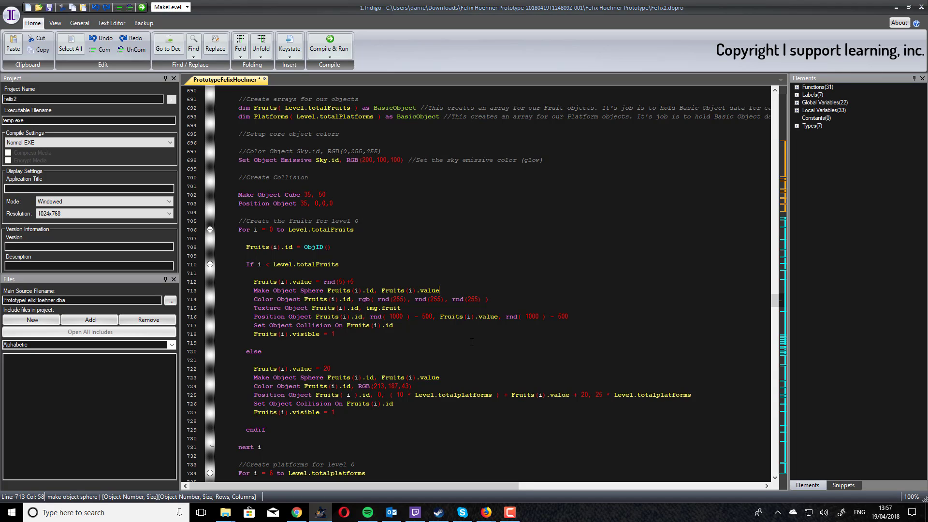
mouse_move(791, 251)
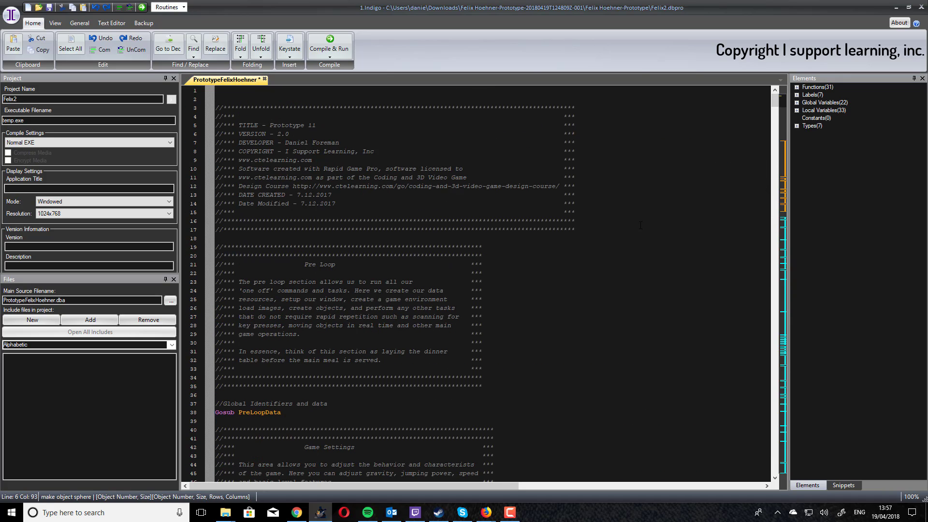
- Search the current document for 'make object' and step through the first four matches
left_click(193, 44)
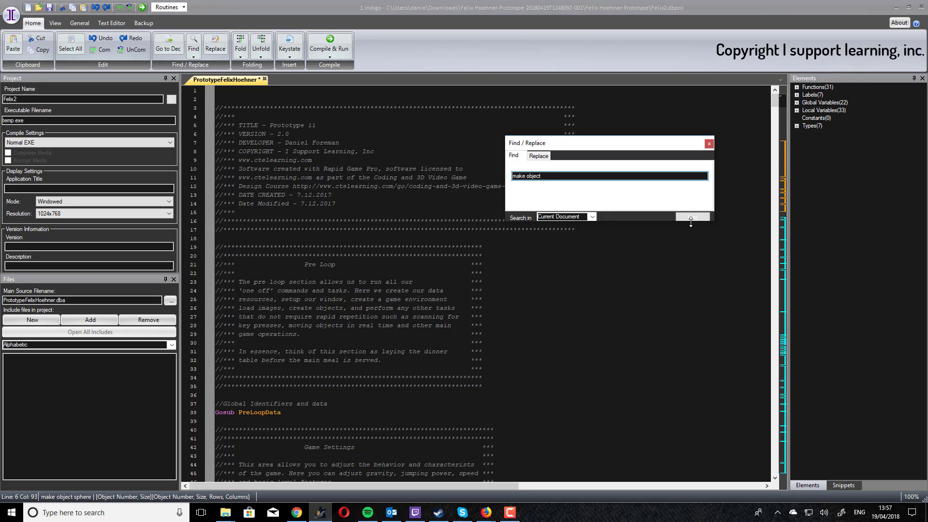
left_click(691, 217)
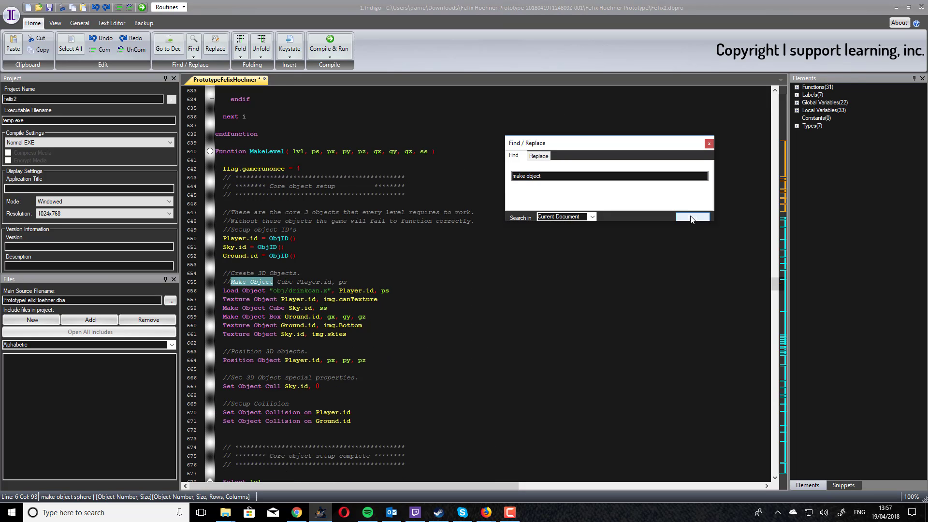
left_click(692, 217)
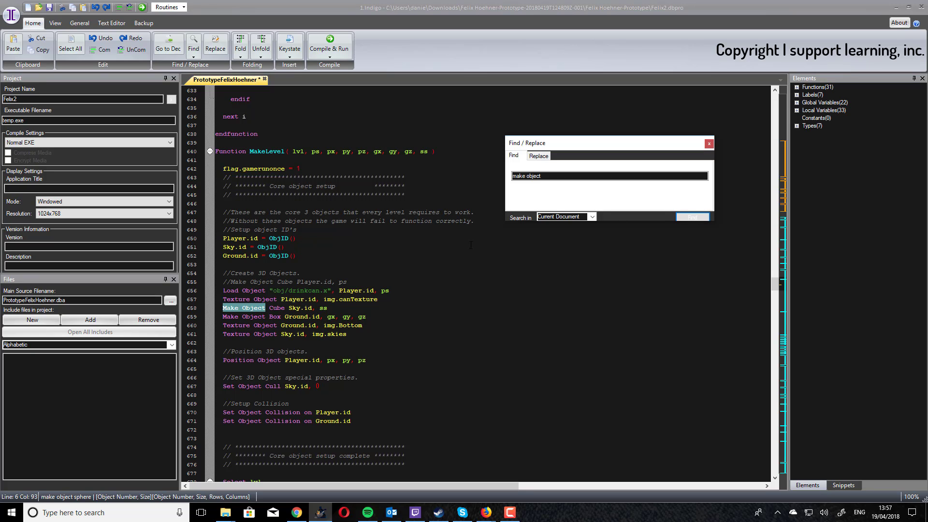
left_click(693, 217)
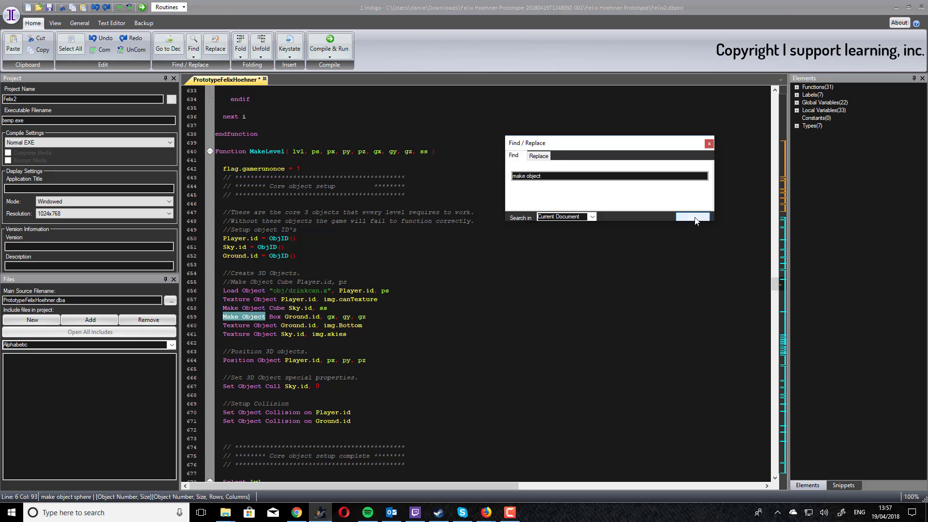
left_click(693, 217)
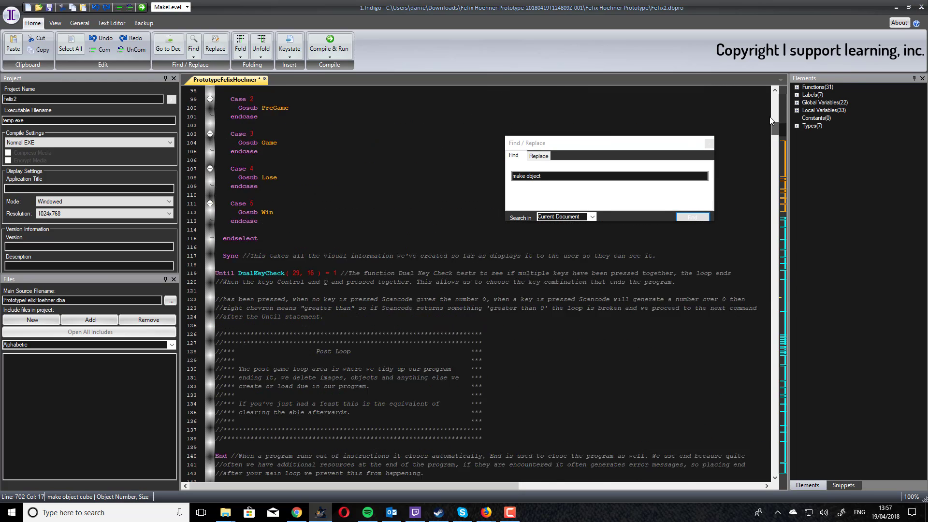
left_click(692, 217)
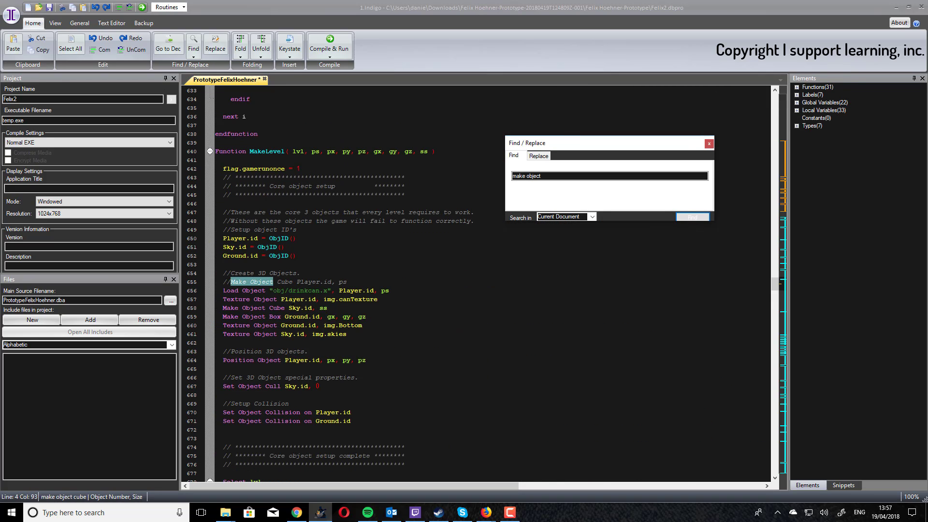
left_click(691, 216)
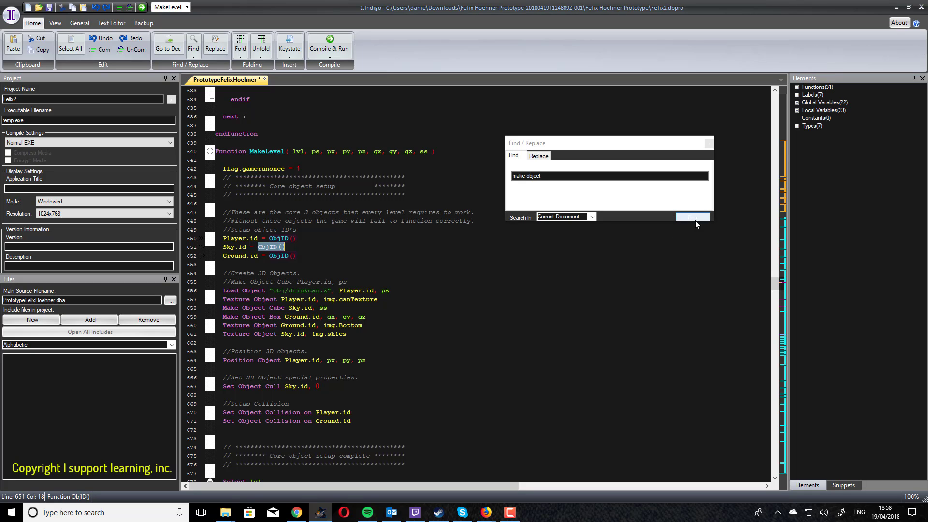
left_click(693, 217)
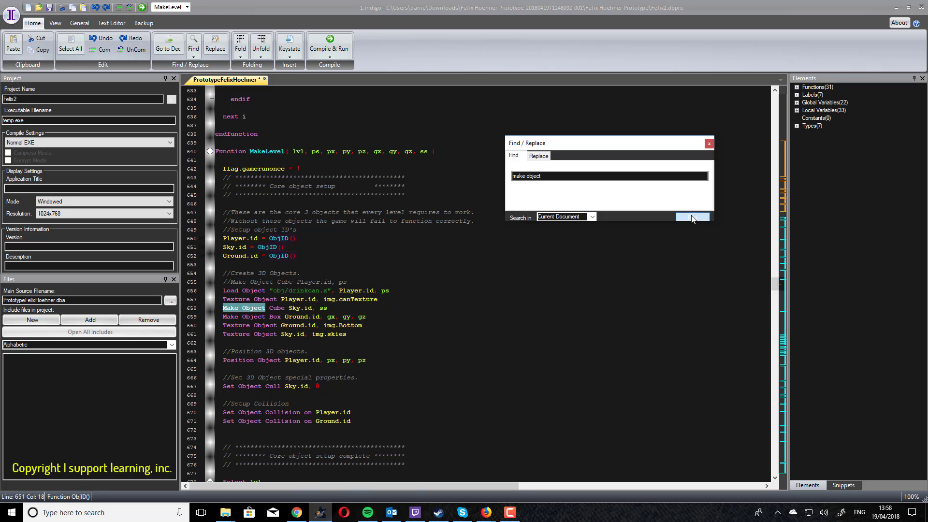
- Advance to the next 'make object' match, the Make Object Cube 35, 50 line
left_click(692, 216)
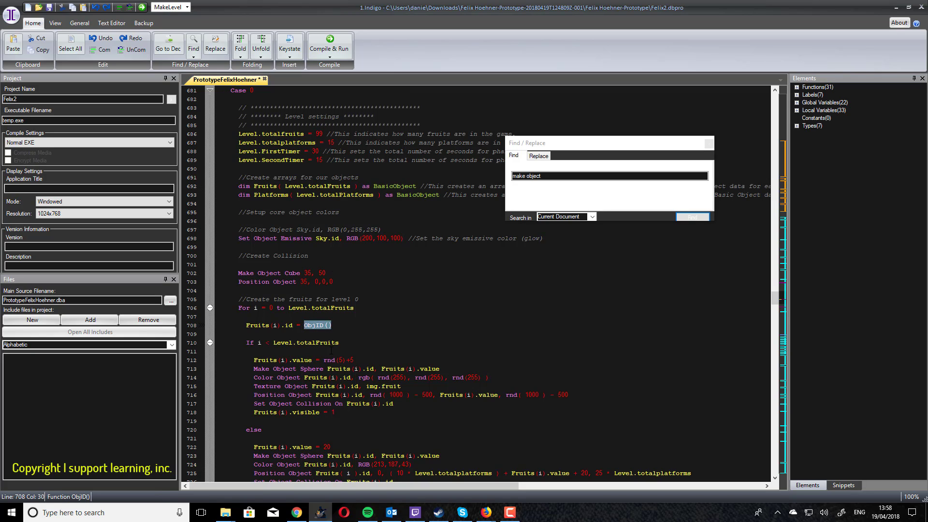
mouse_move(317, 325)
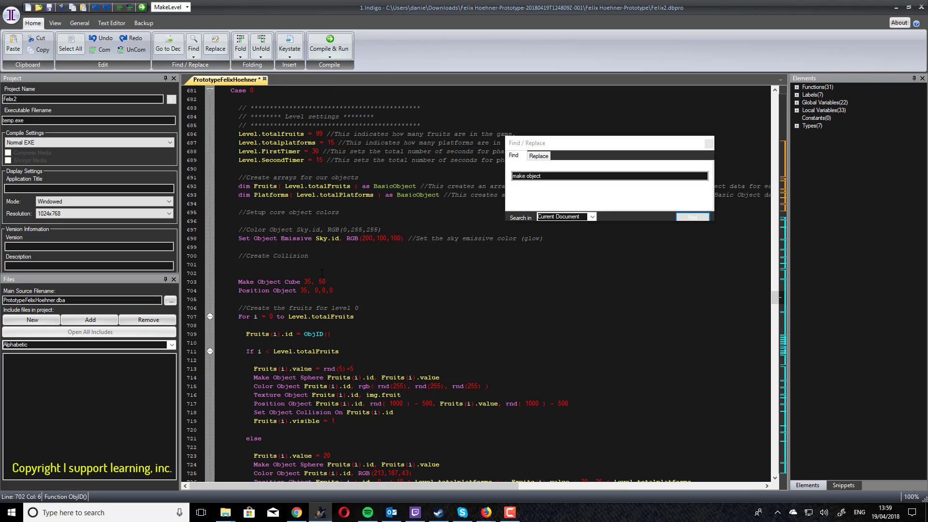
- Type a MystCube = ObjID() line, select the cube's hard-coded 35, and close Find/Replace
type("M")
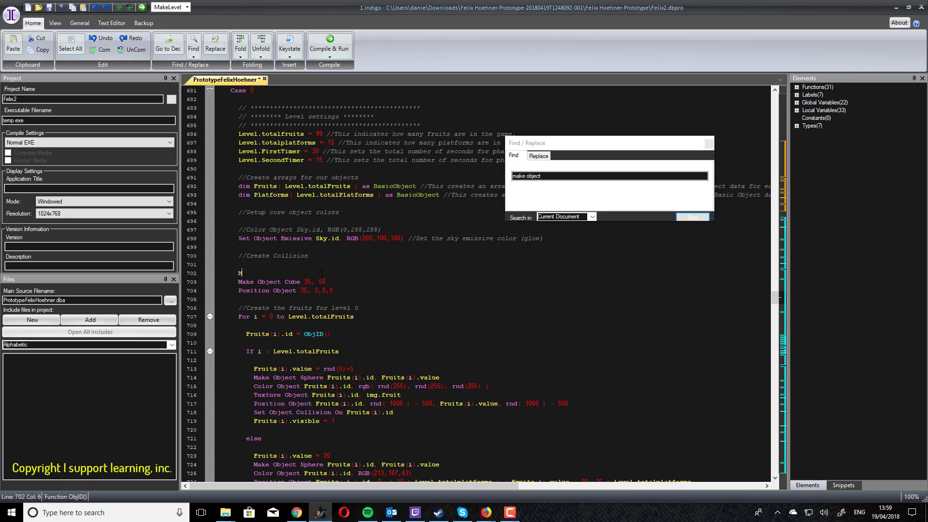
type("yst")
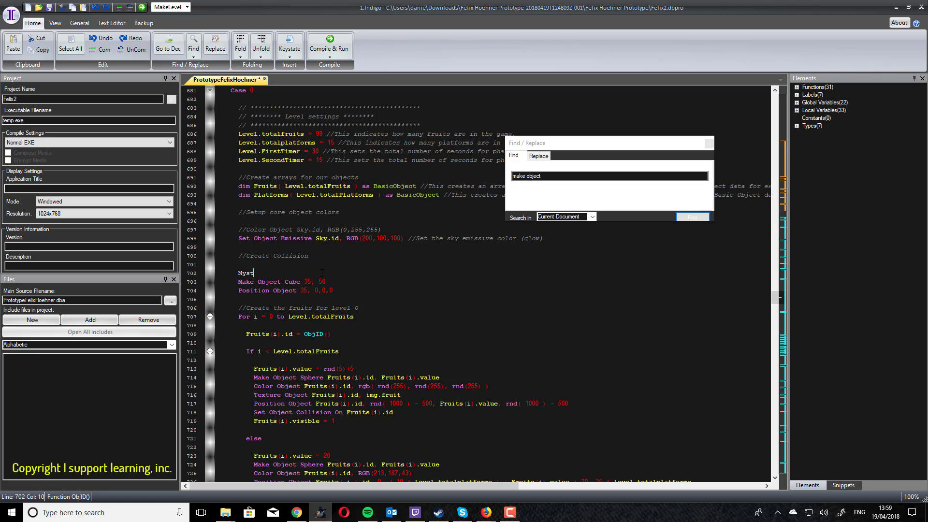
type("cu")
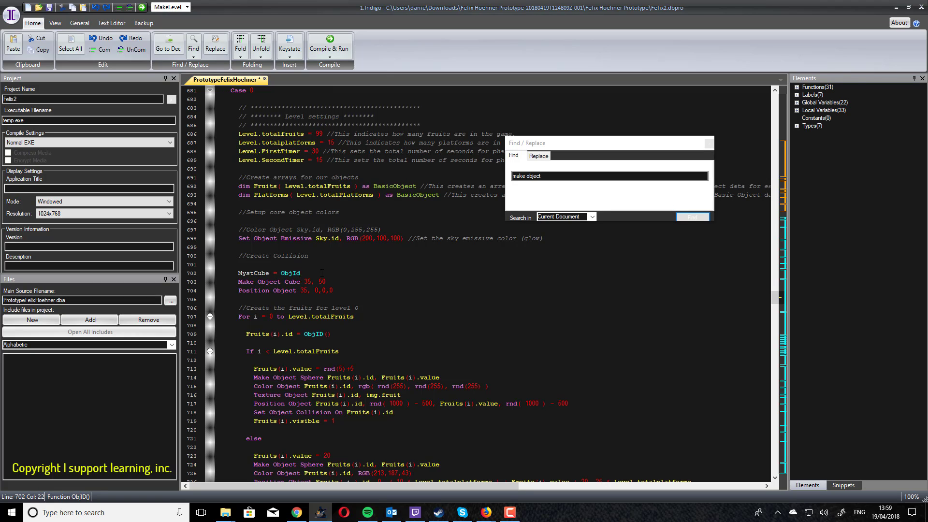
type("()")
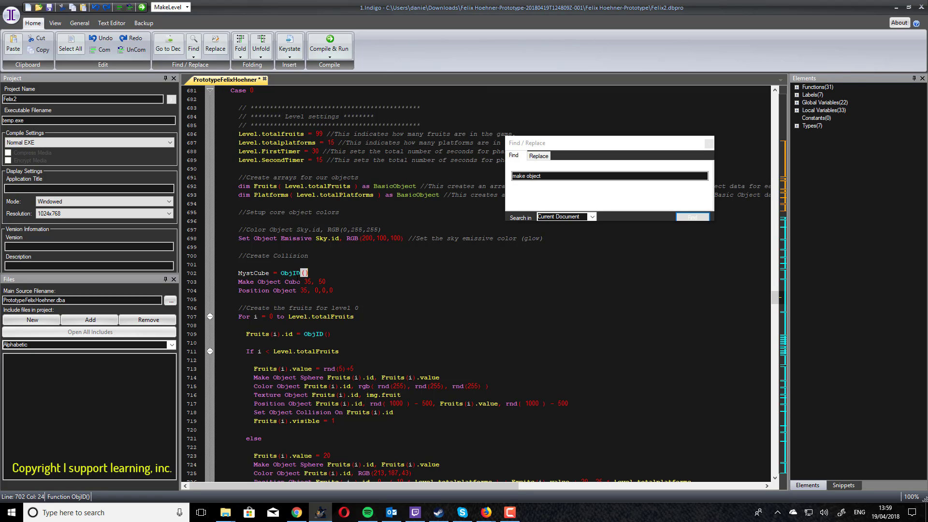
double_click(253, 273)
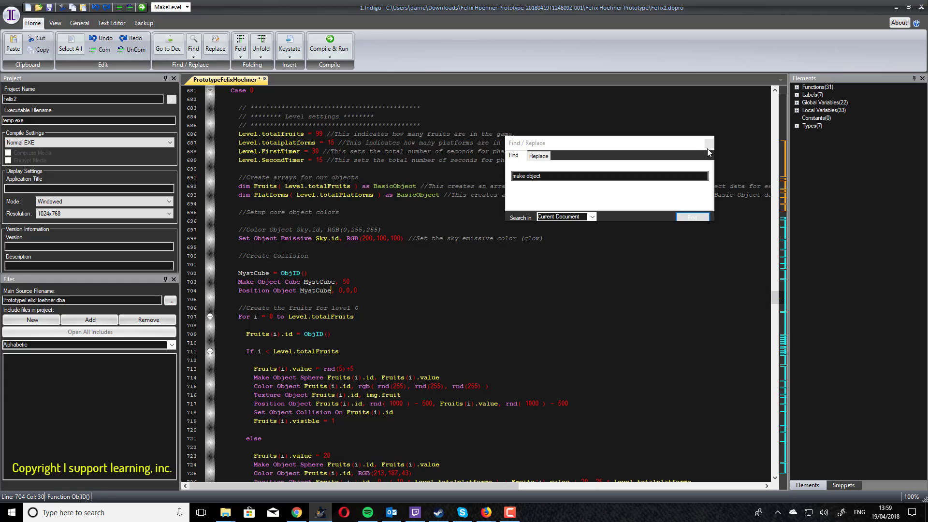
left_click(329, 47)
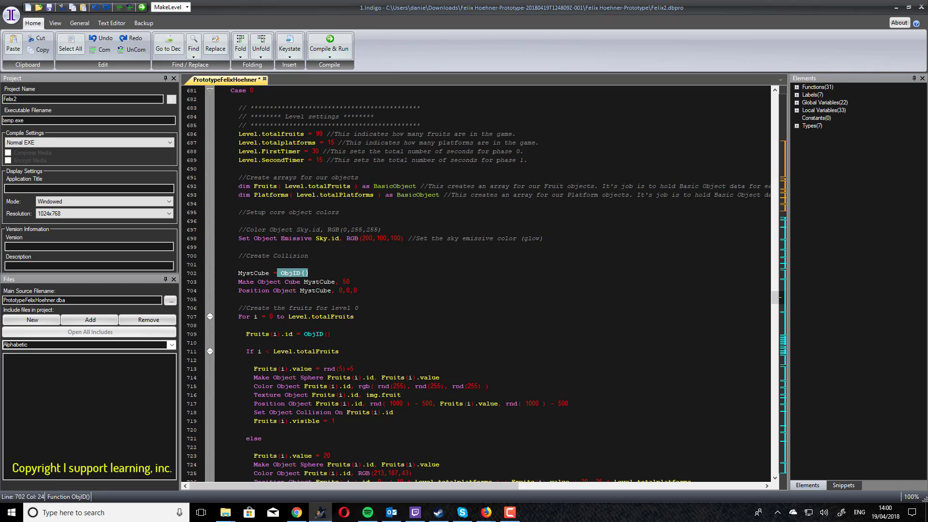
double_click(252, 272)
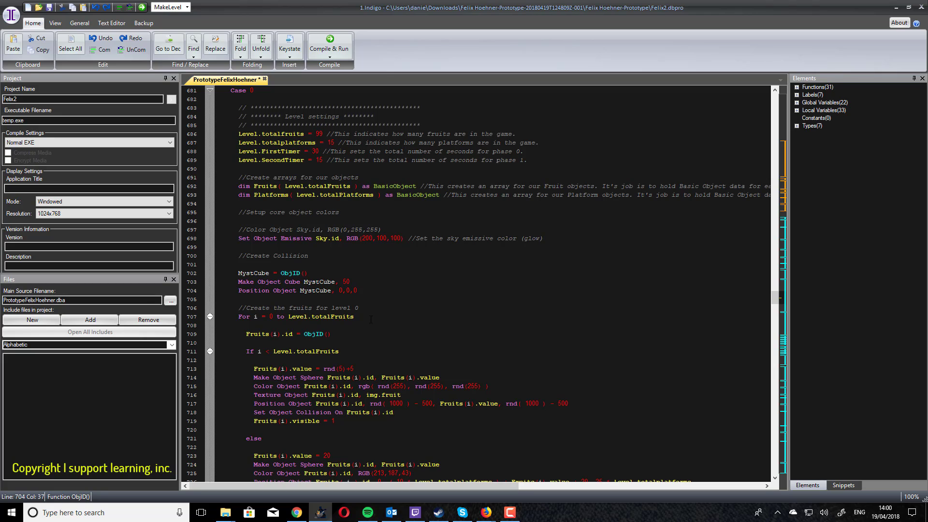
mouse_move(444, 355)
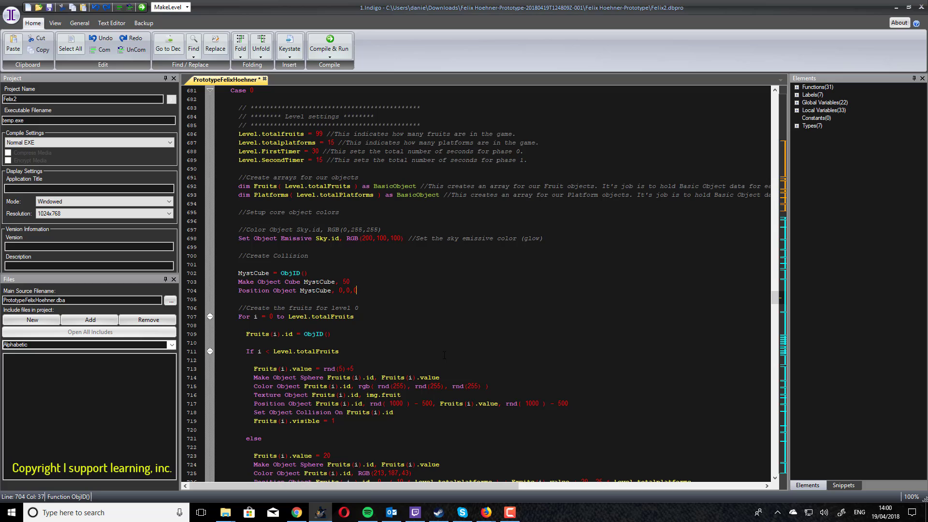
type("0")
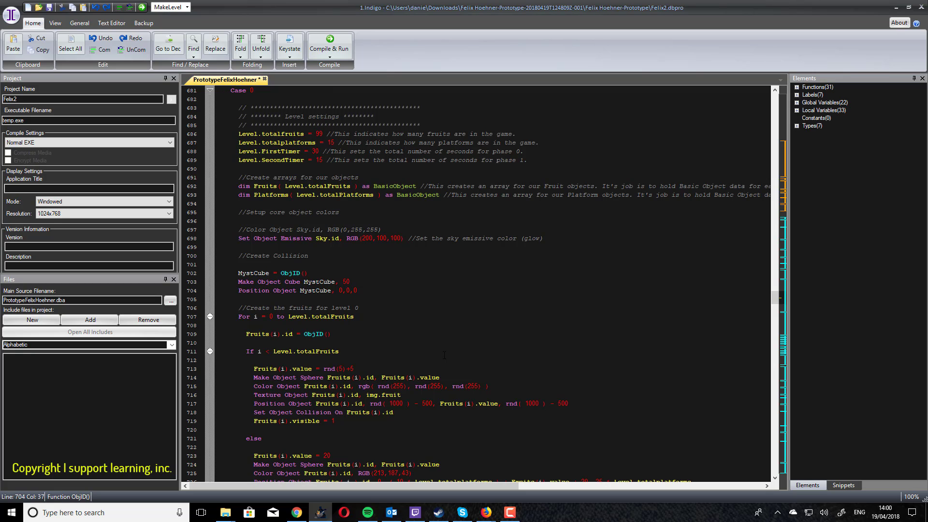